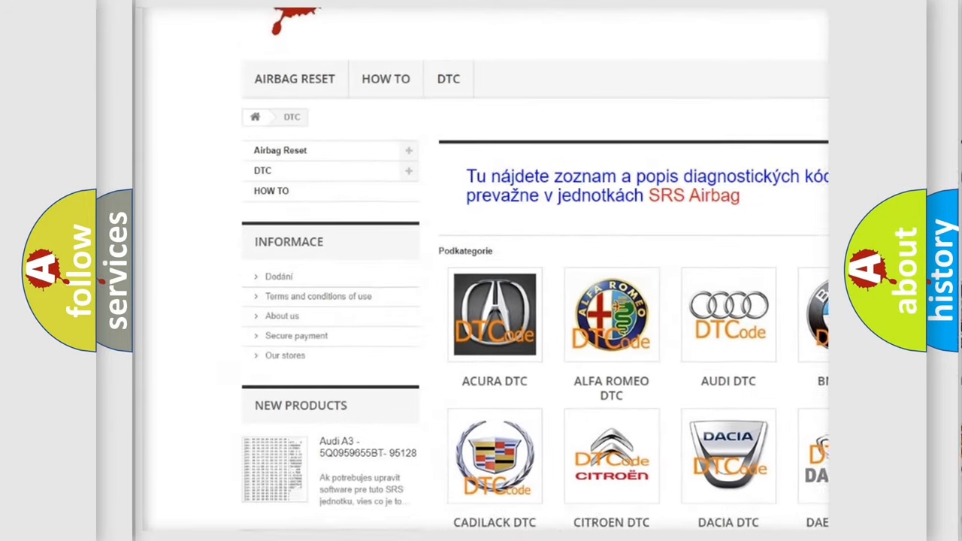
pyautogui.scroll(-3)
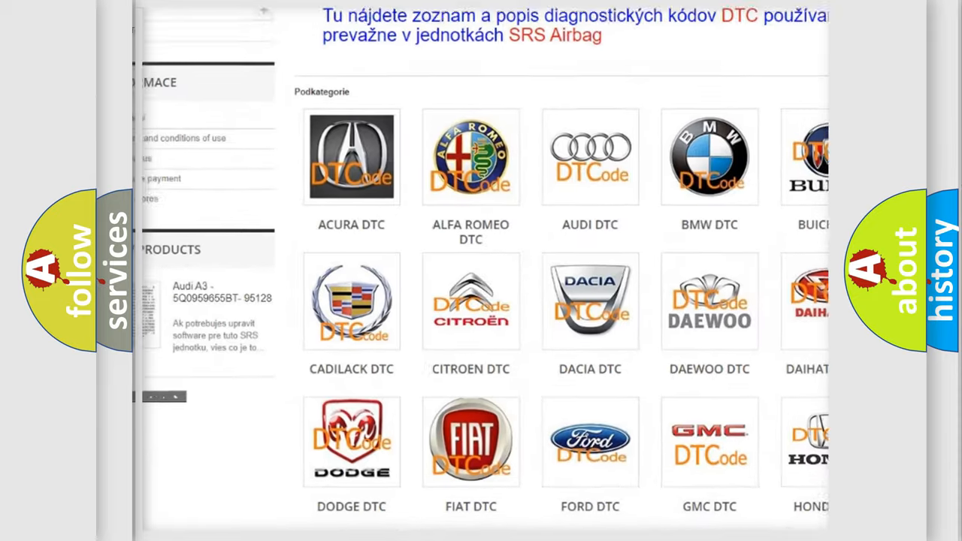
pyautogui.scroll(-3)
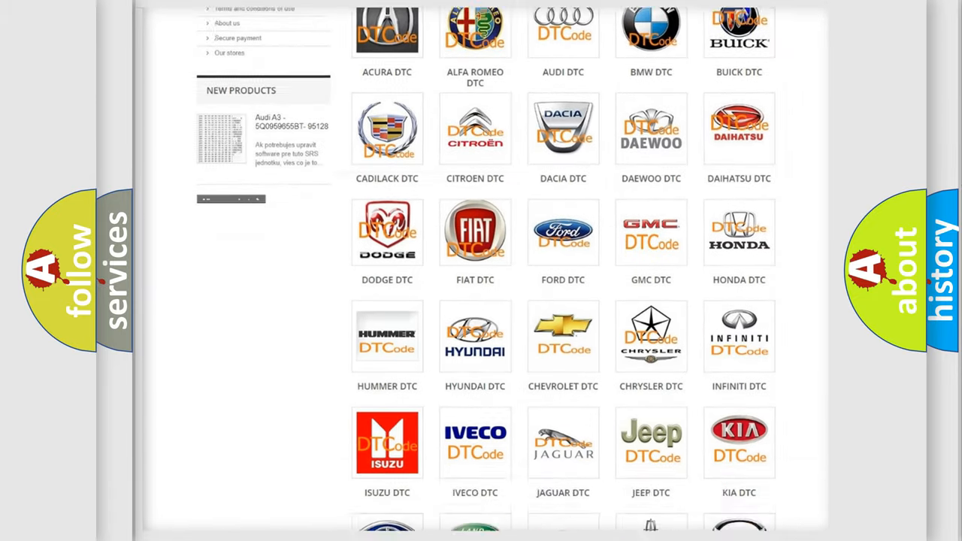
pyautogui.scroll(-3)
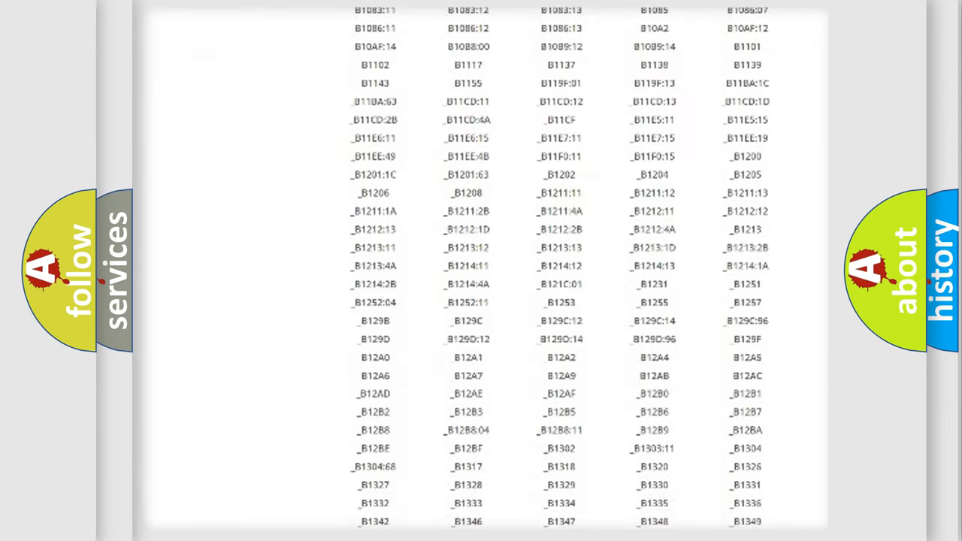
pyautogui.scroll(-3)
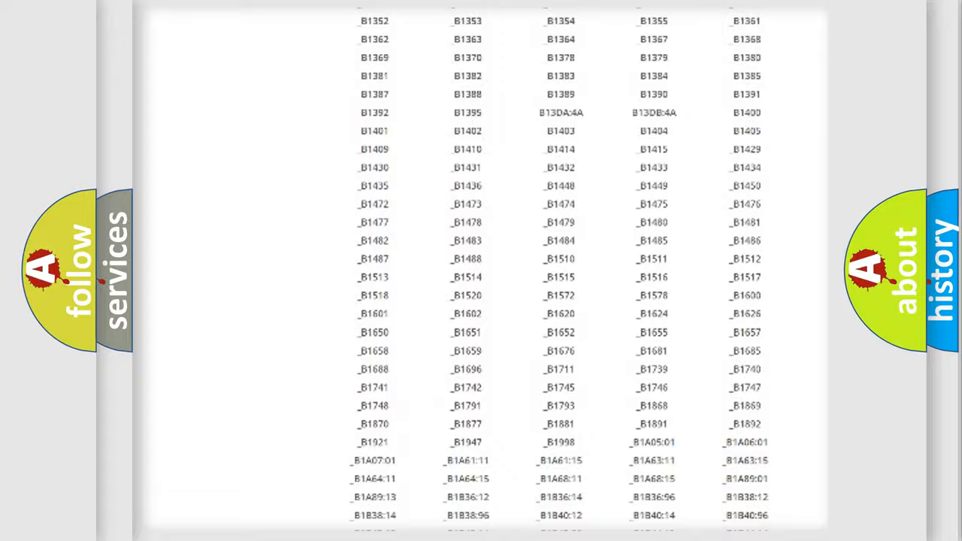